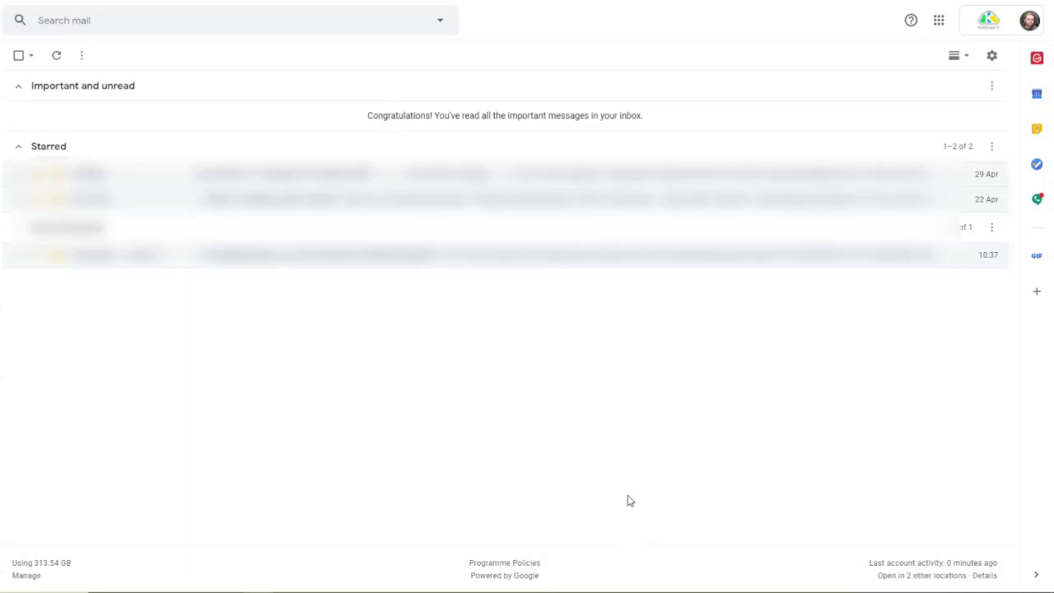
pyautogui.moveTo(640, 493)
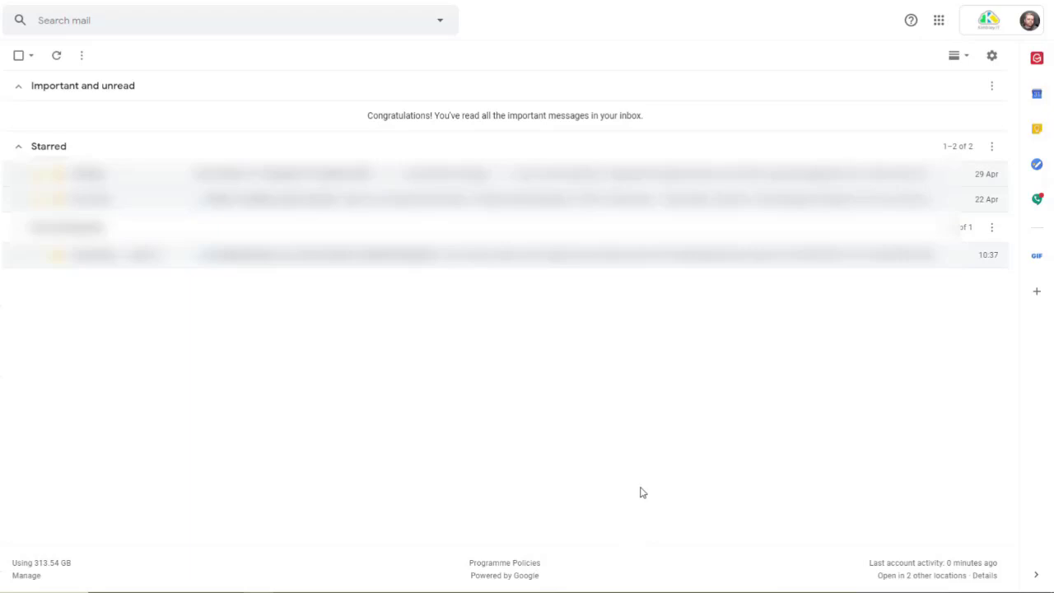
pyautogui.moveTo(665, 462)
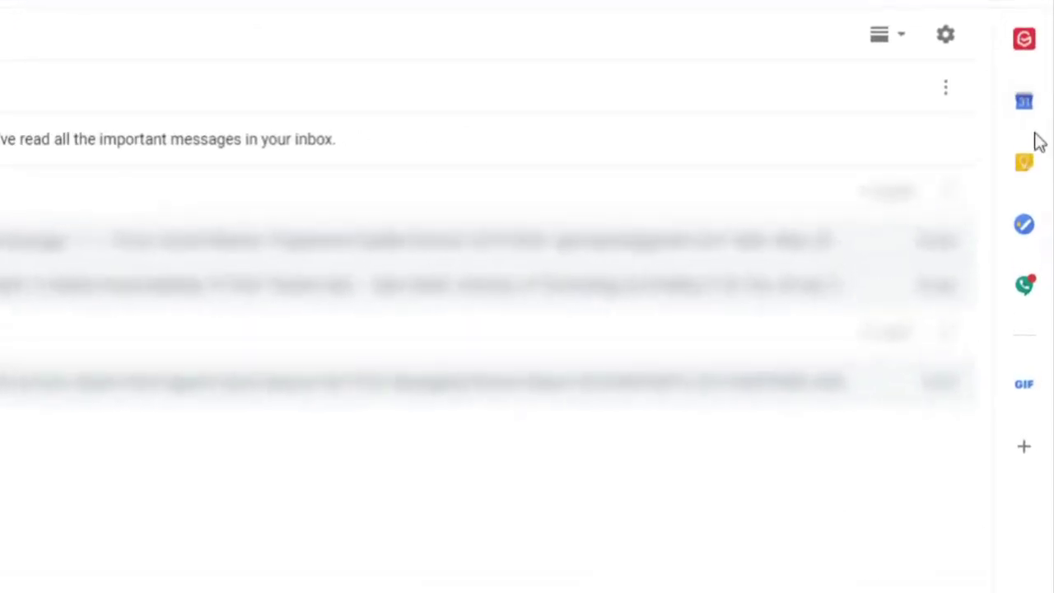
pyautogui.moveTo(896, 575)
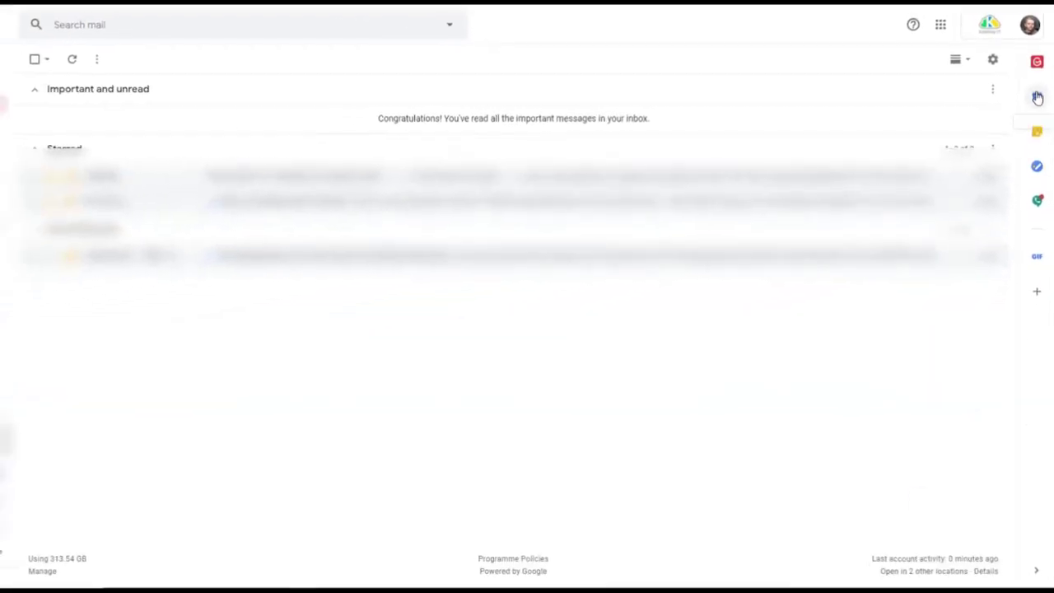
# View the Friday 1 May calendar and the Friday Free Talk event's time and guests.
pyautogui.click(1037, 98)
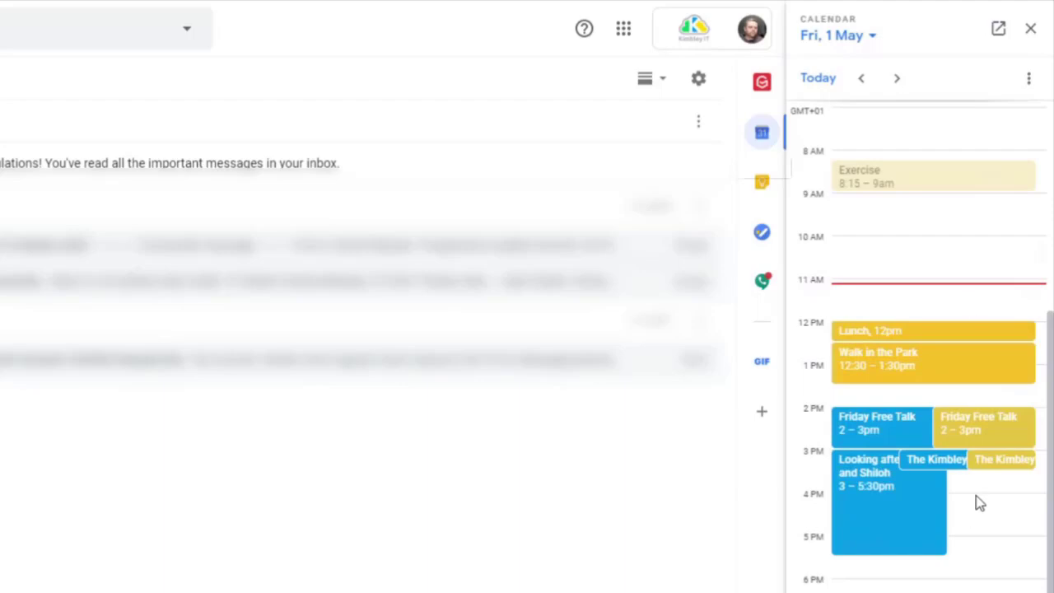
pyautogui.moveTo(453, 476)
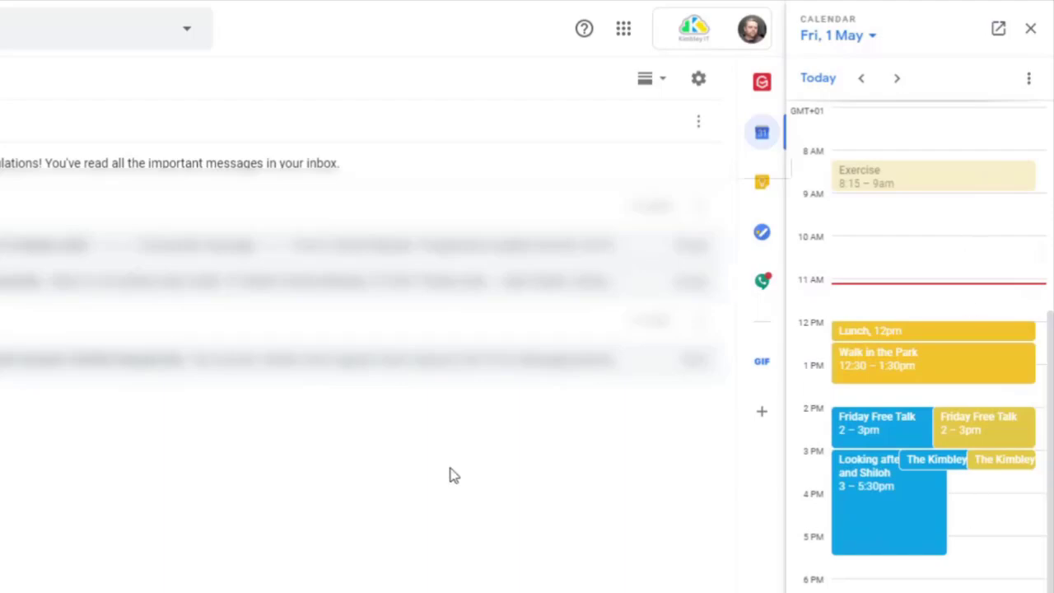
pyautogui.moveTo(571, 483)
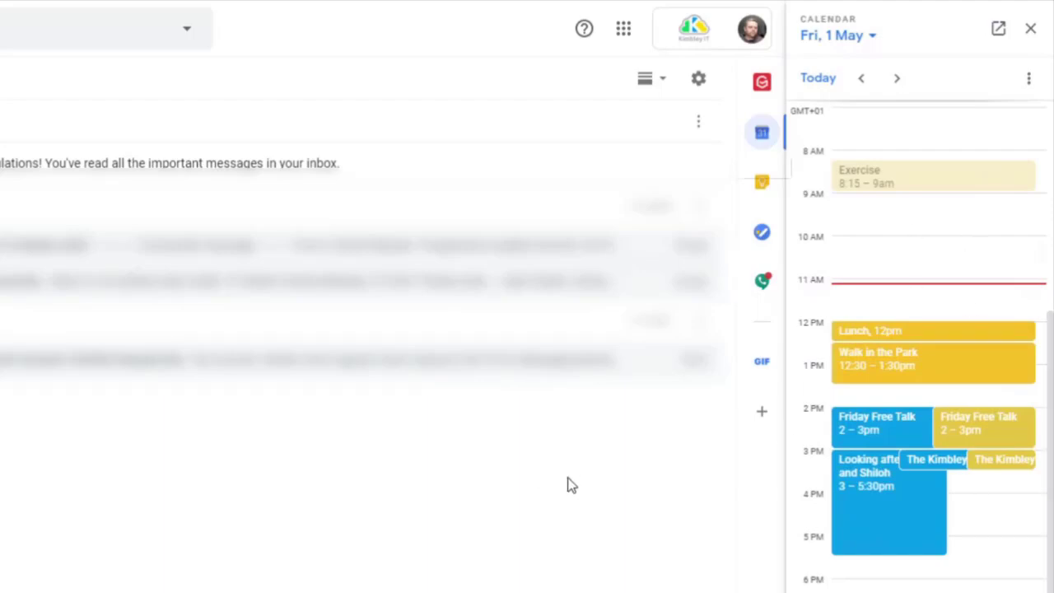
pyautogui.moveTo(573, 486)
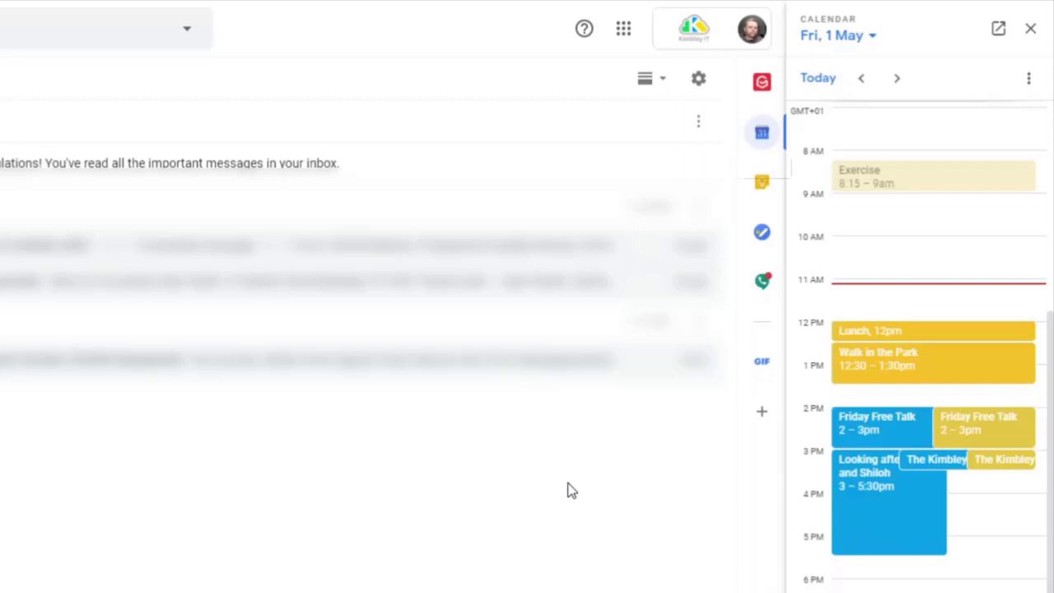
pyautogui.moveTo(693, 523)
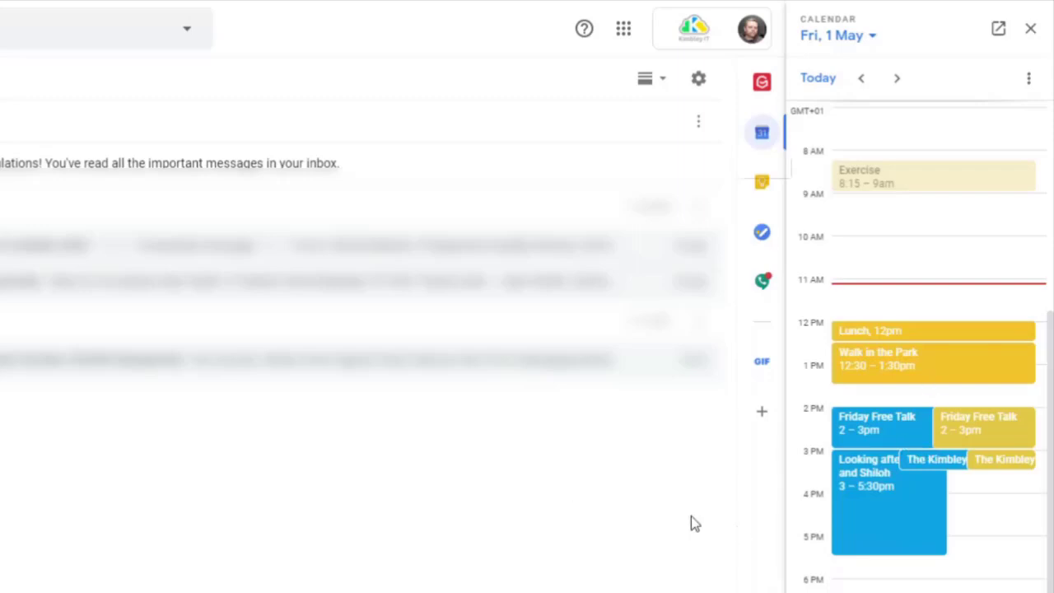
pyautogui.moveTo(936, 459)
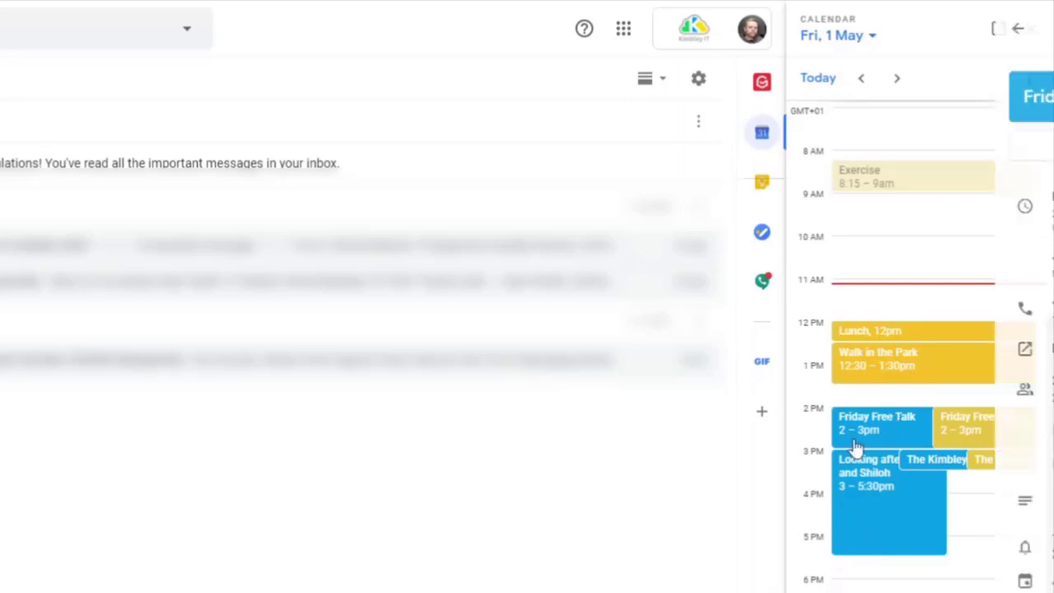
pyautogui.click(877, 422)
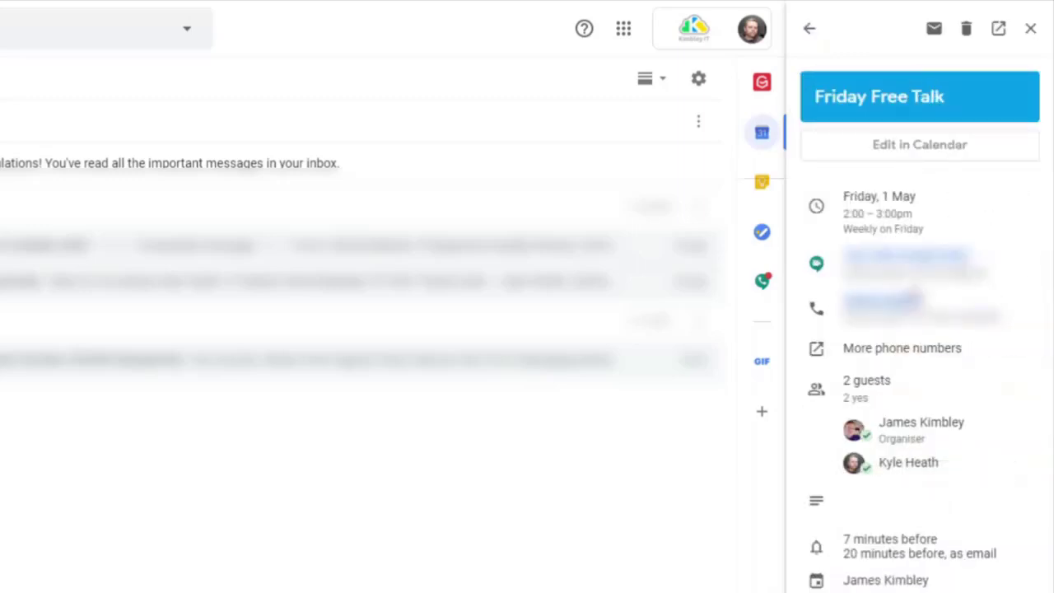
pyautogui.moveTo(904, 350)
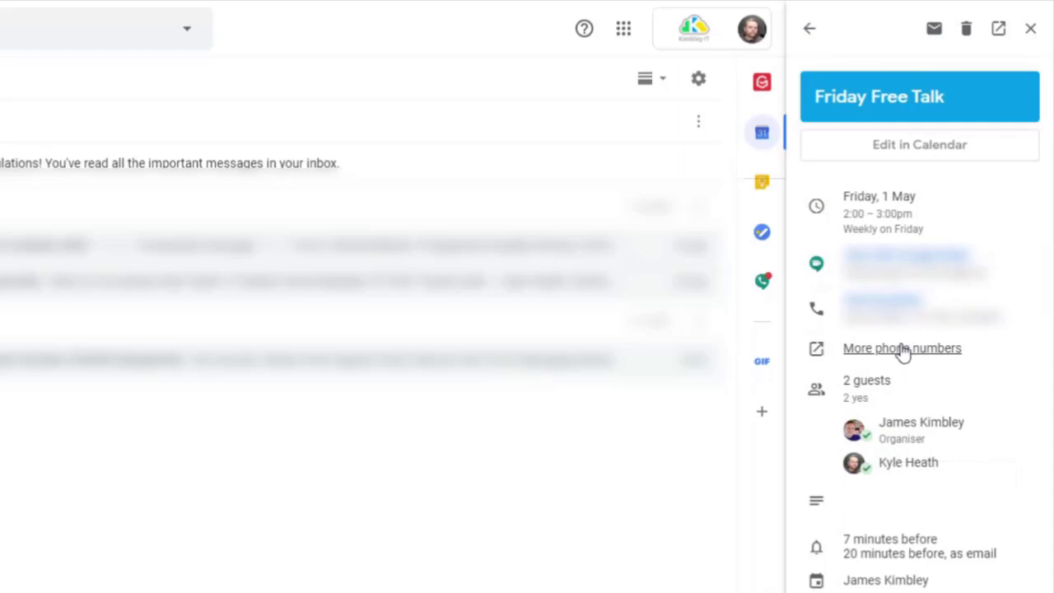
pyautogui.moveTo(811, 29)
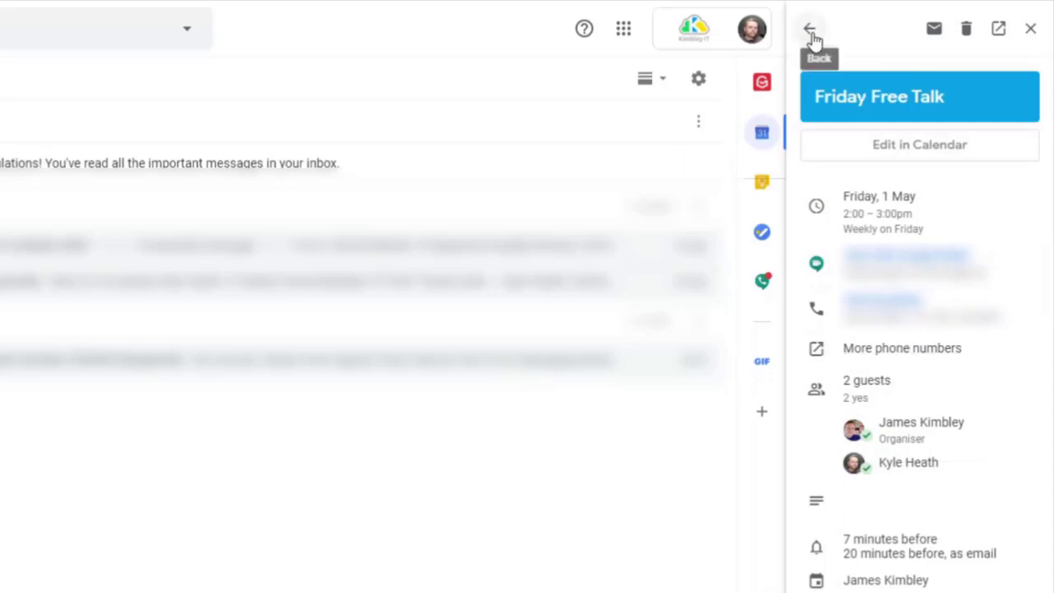
pyautogui.click(817, 27)
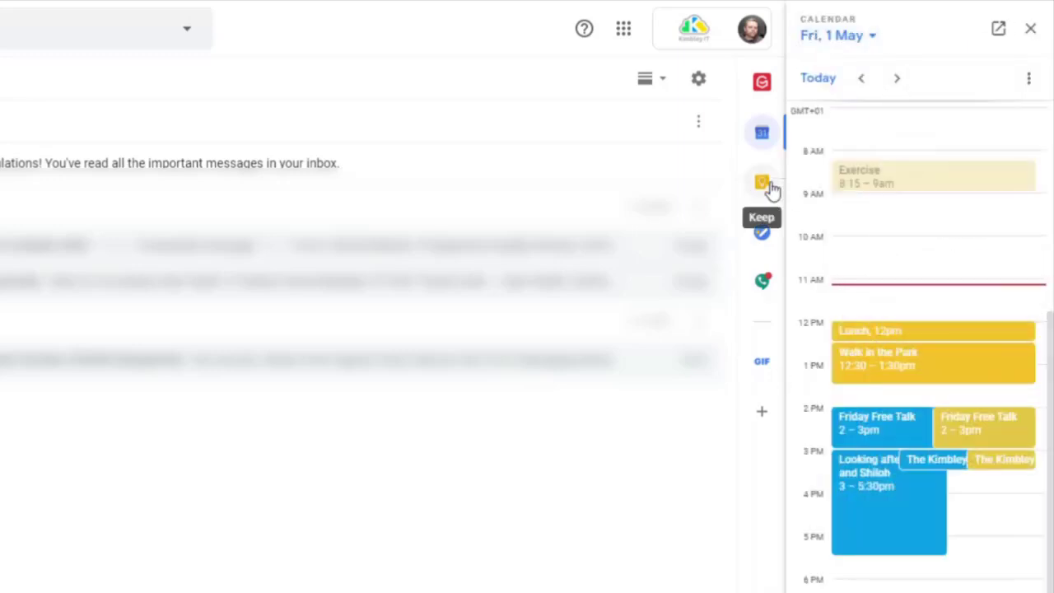
# Switch the side panel from Calendar to Keep to show the pinned Shopping checklist.
pyautogui.click(762, 181)
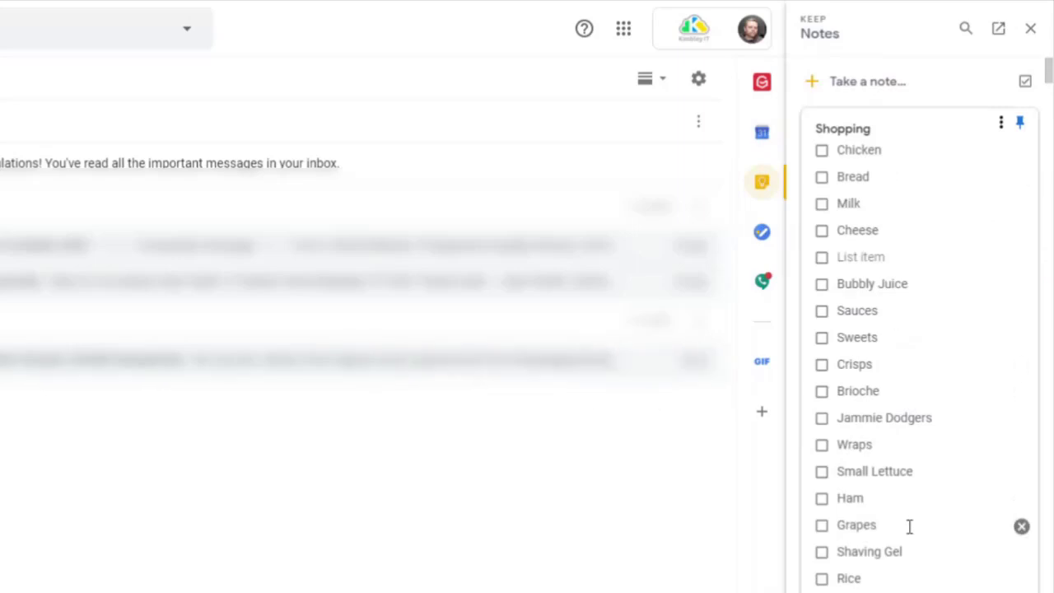
pyautogui.moveTo(882, 504)
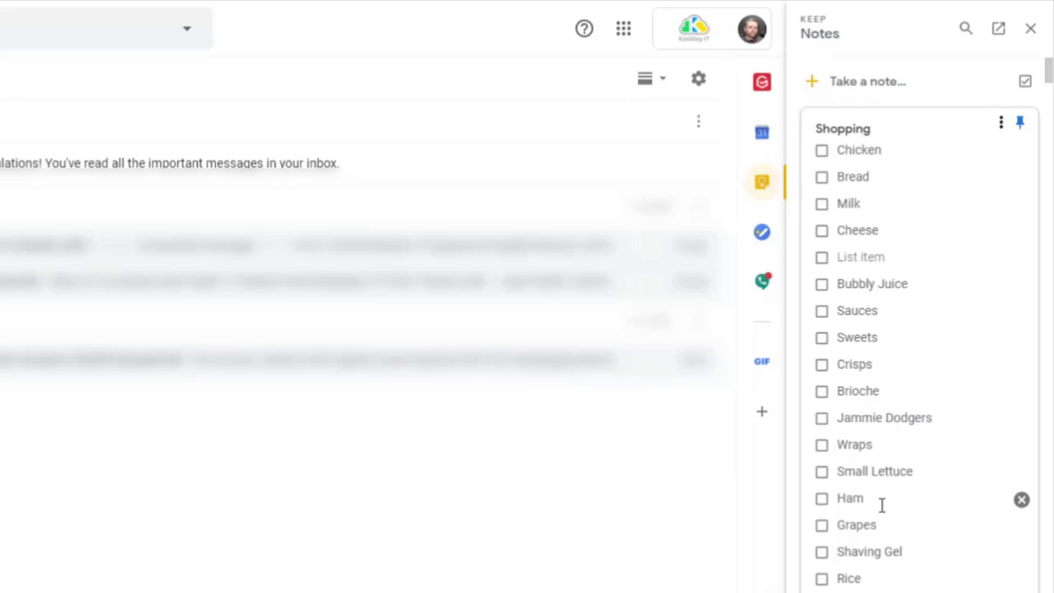
pyautogui.moveTo(925, 319)
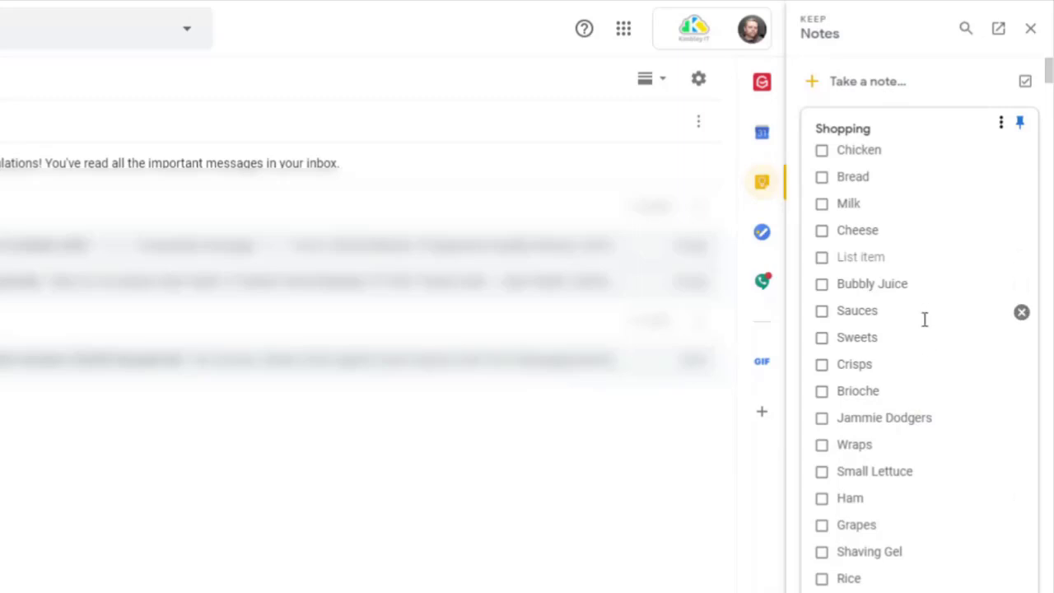
pyautogui.moveTo(801, 472)
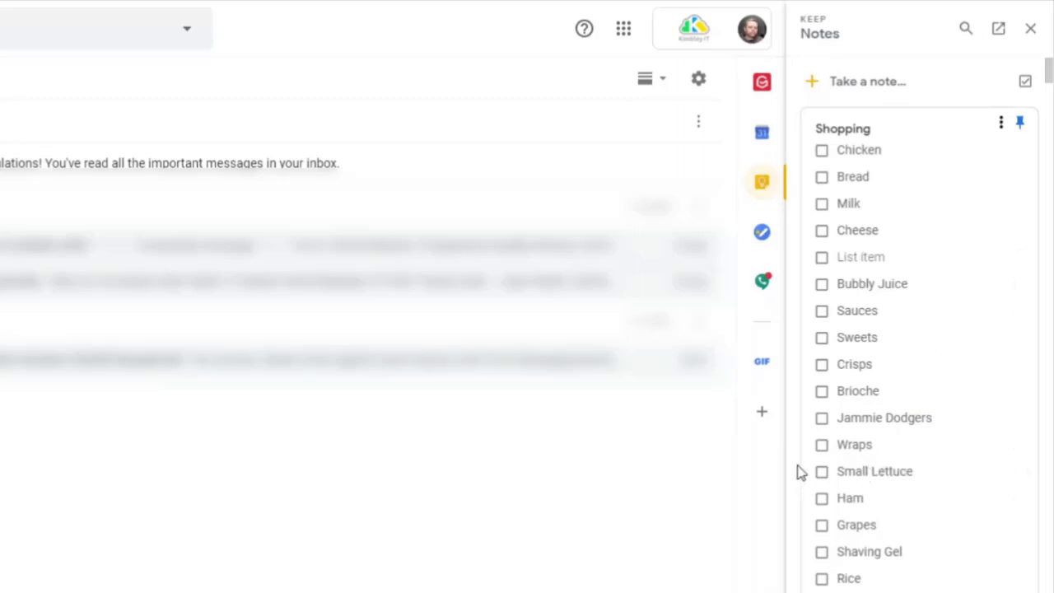
pyautogui.moveTo(887, 472)
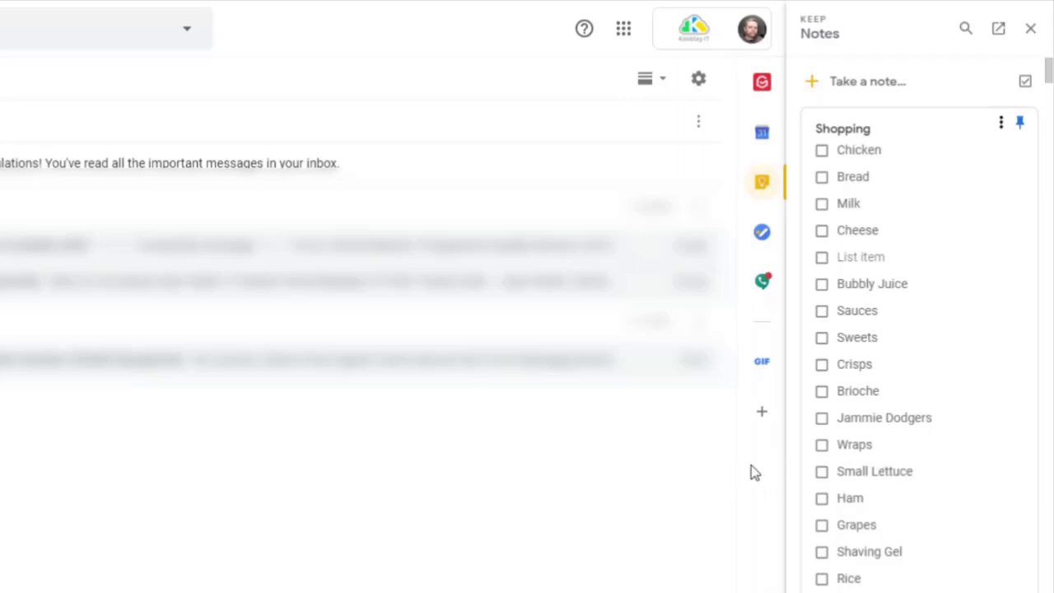
pyautogui.moveTo(498, 452)
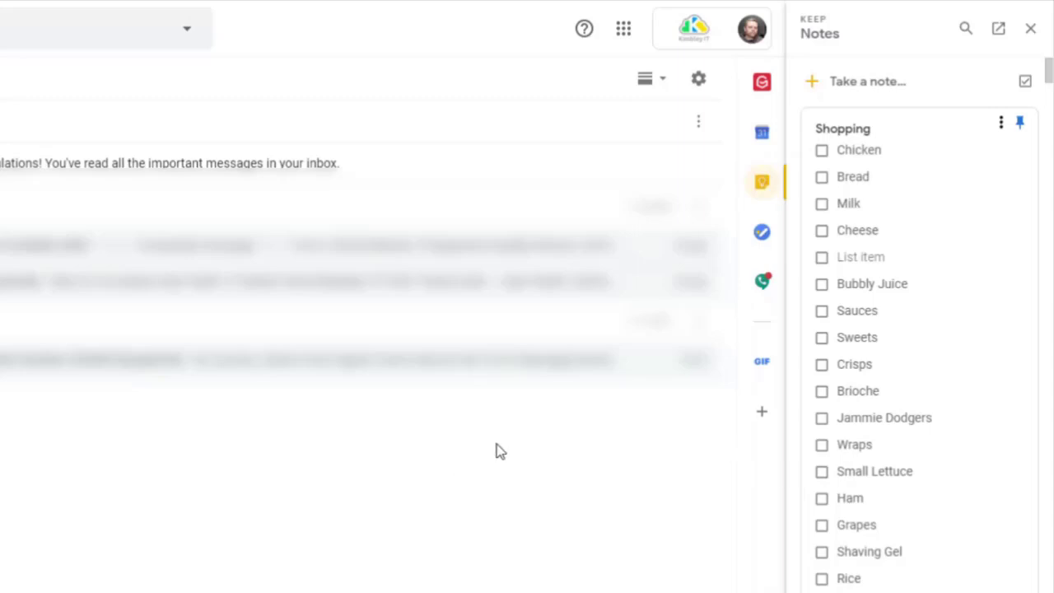
pyautogui.moveTo(517, 460)
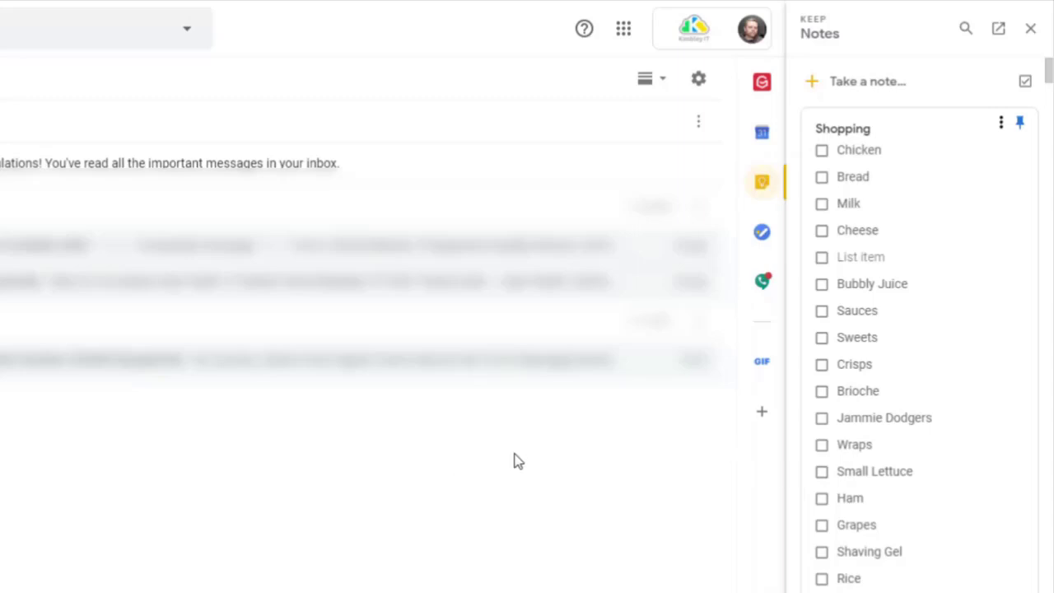
# Add the 'Fwd: District 71 Schedule of Contests 2020' email as a task.
pyautogui.click(762, 231)
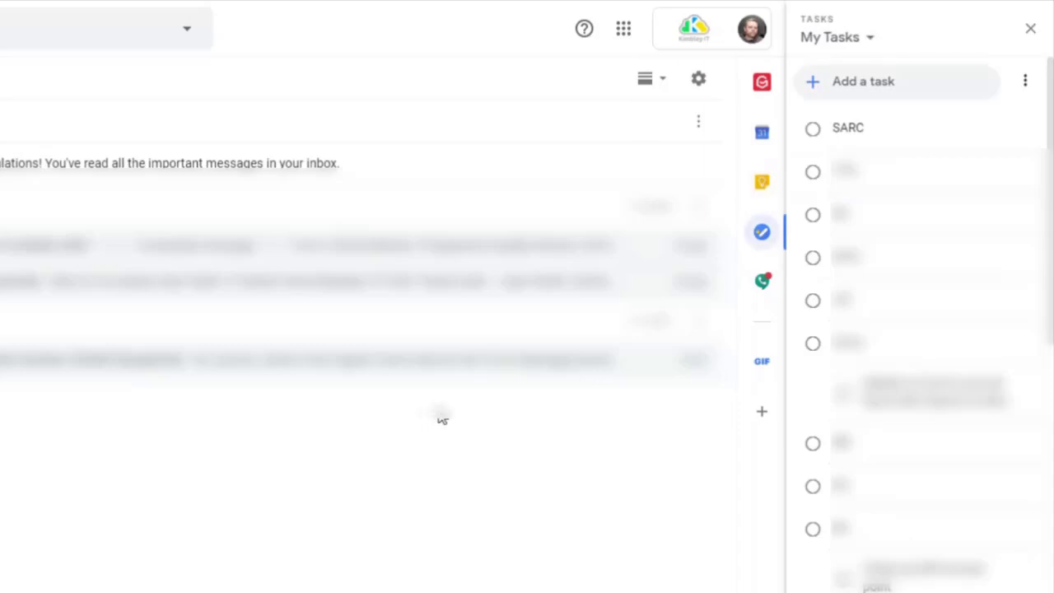
pyautogui.moveTo(473, 422)
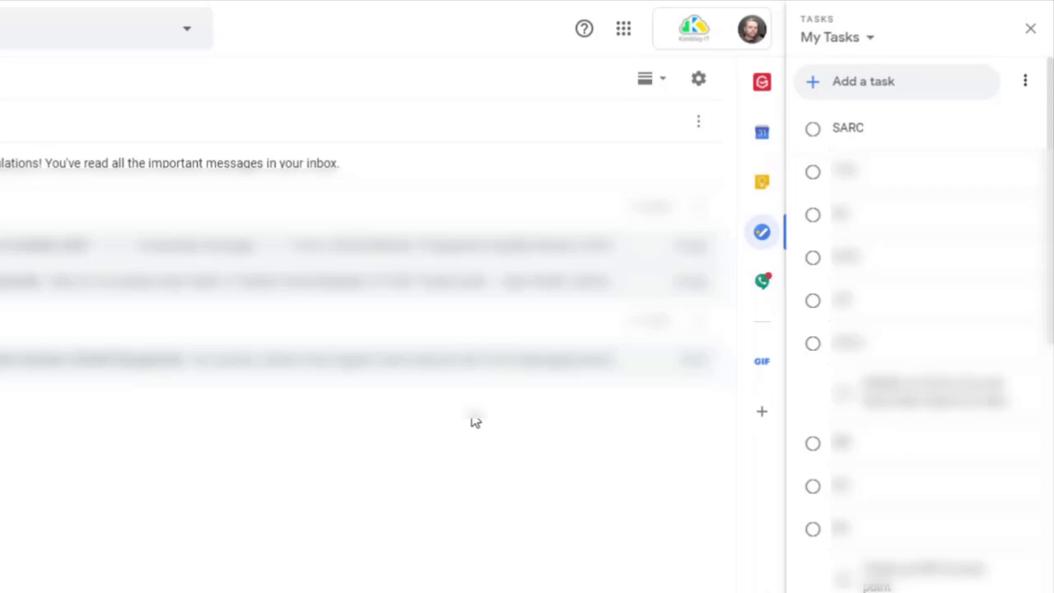
pyautogui.moveTo(803, 402)
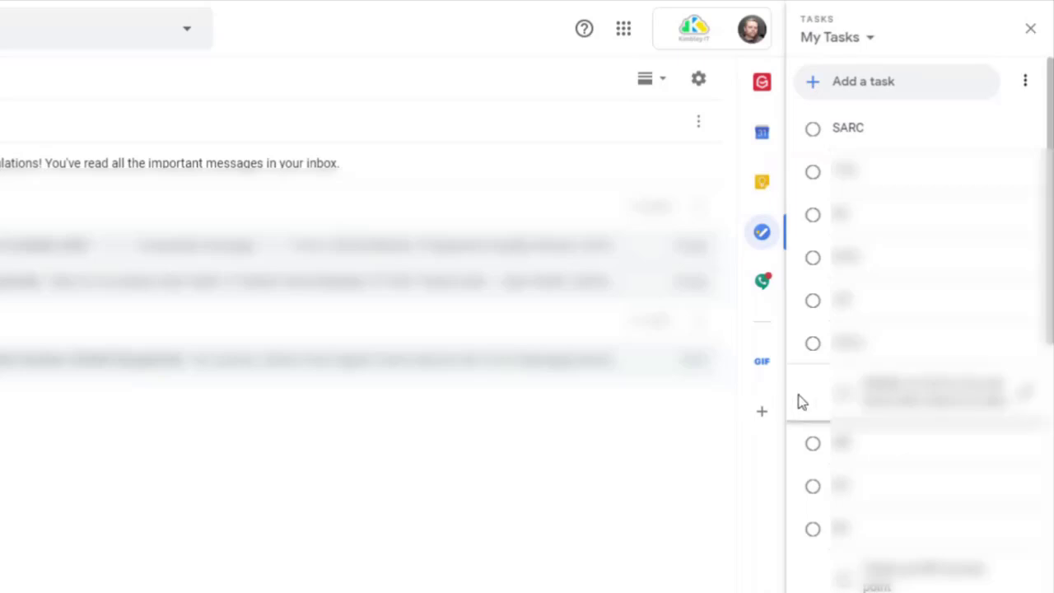
pyautogui.moveTo(785, 407)
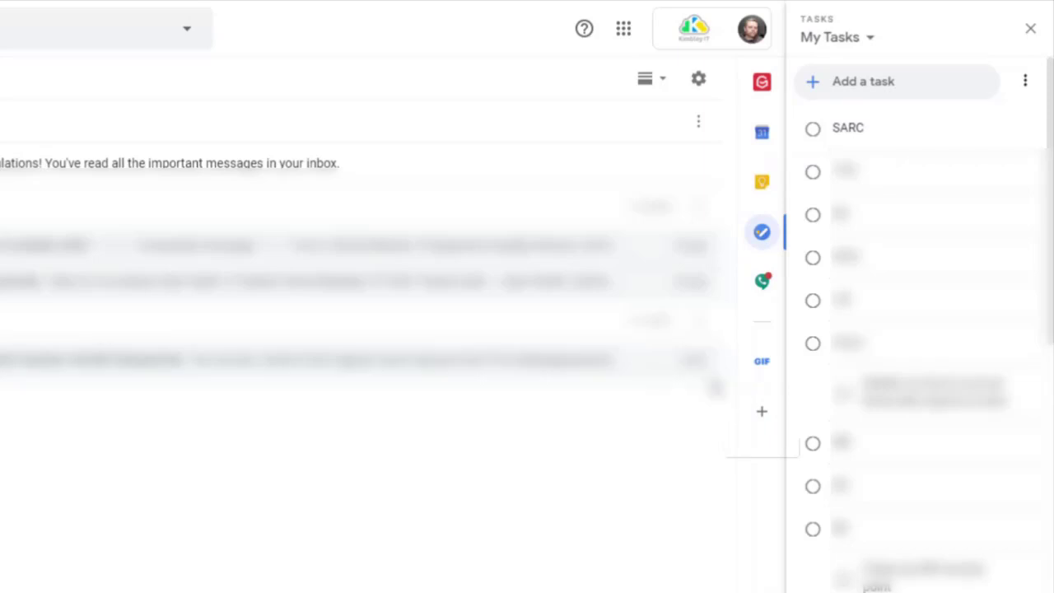
pyautogui.moveTo(759, 394)
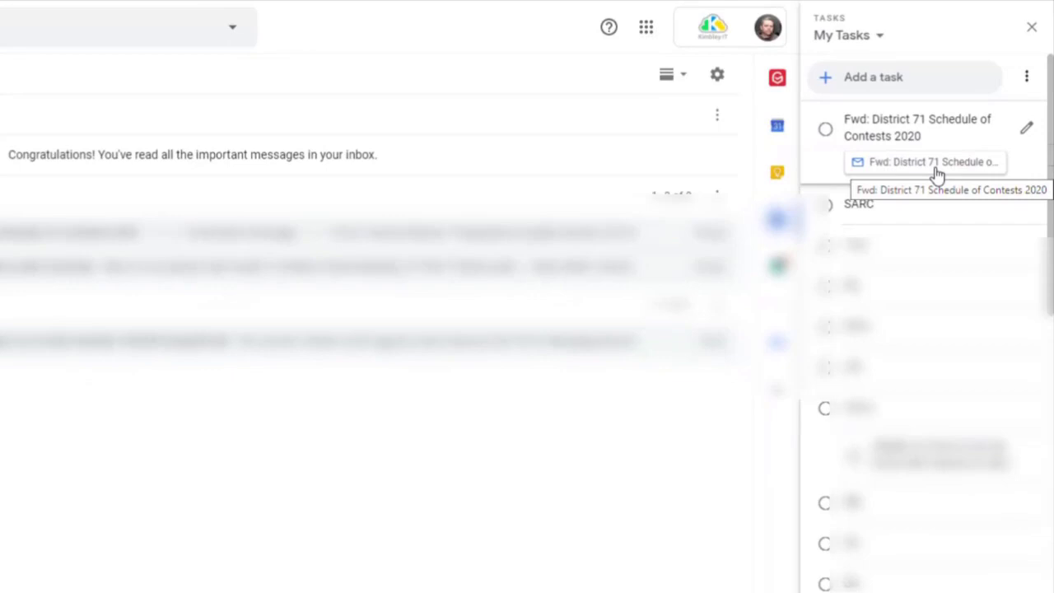
pyautogui.click(929, 163)
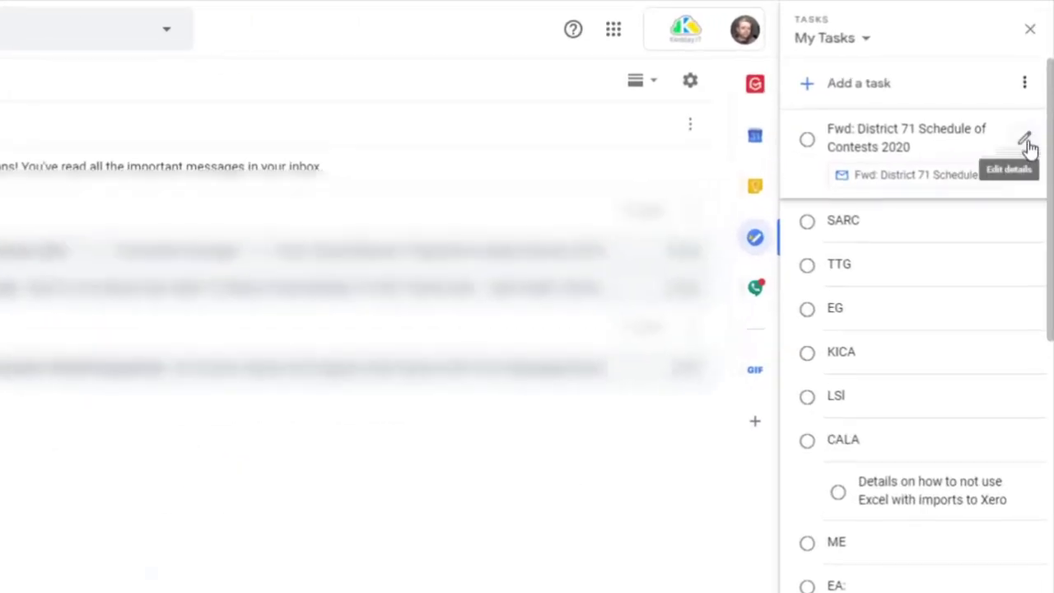
# Set the District 71 task's due date to Saturday 2 May at 11:00.
pyautogui.click(1028, 143)
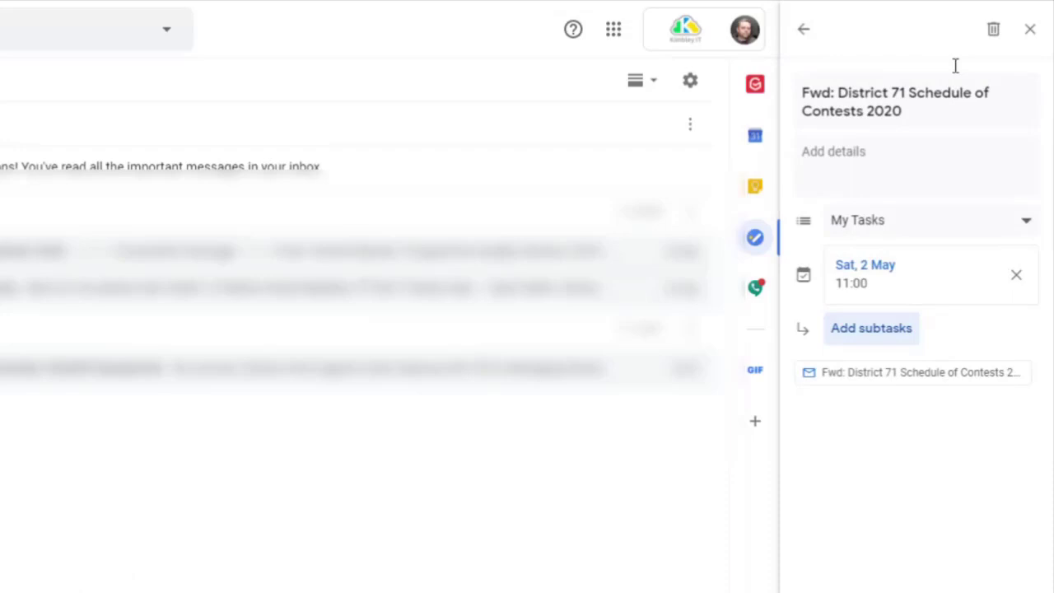
pyautogui.click(803, 29)
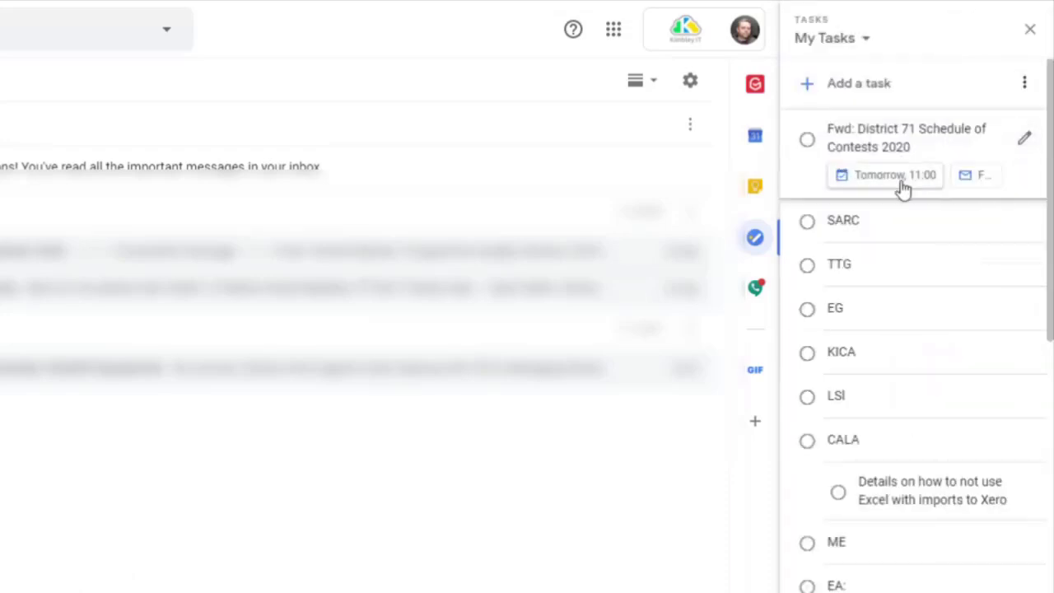
pyautogui.moveTo(1029, 136)
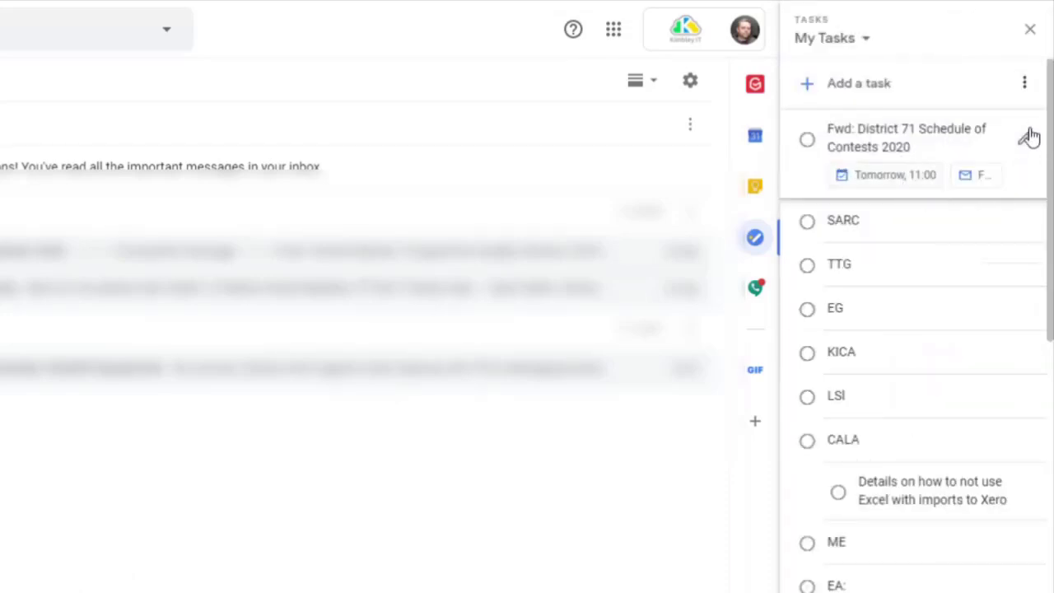
pyautogui.click(910, 137)
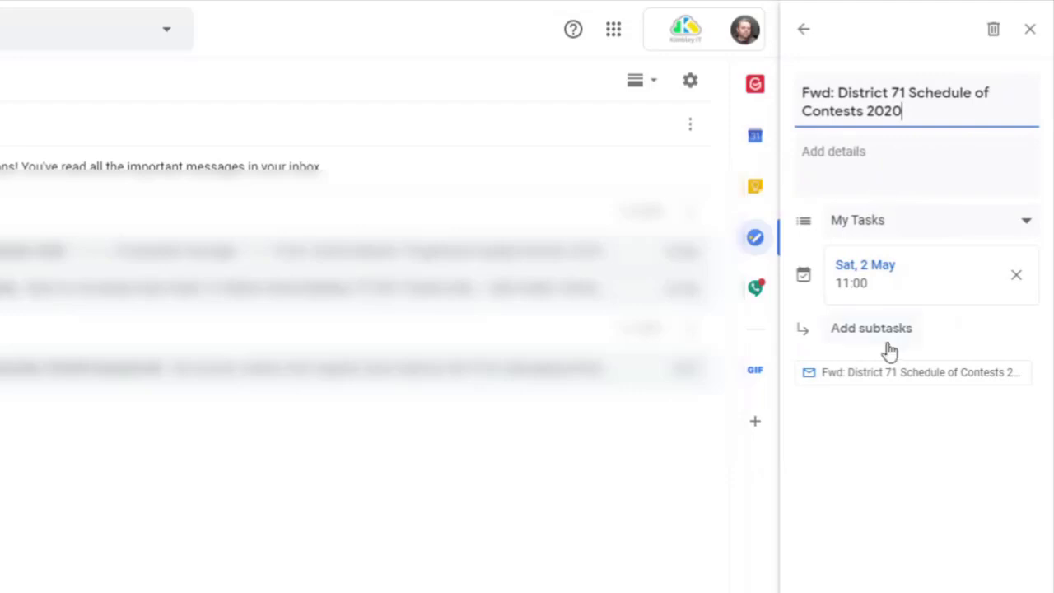
pyautogui.moveTo(931, 414)
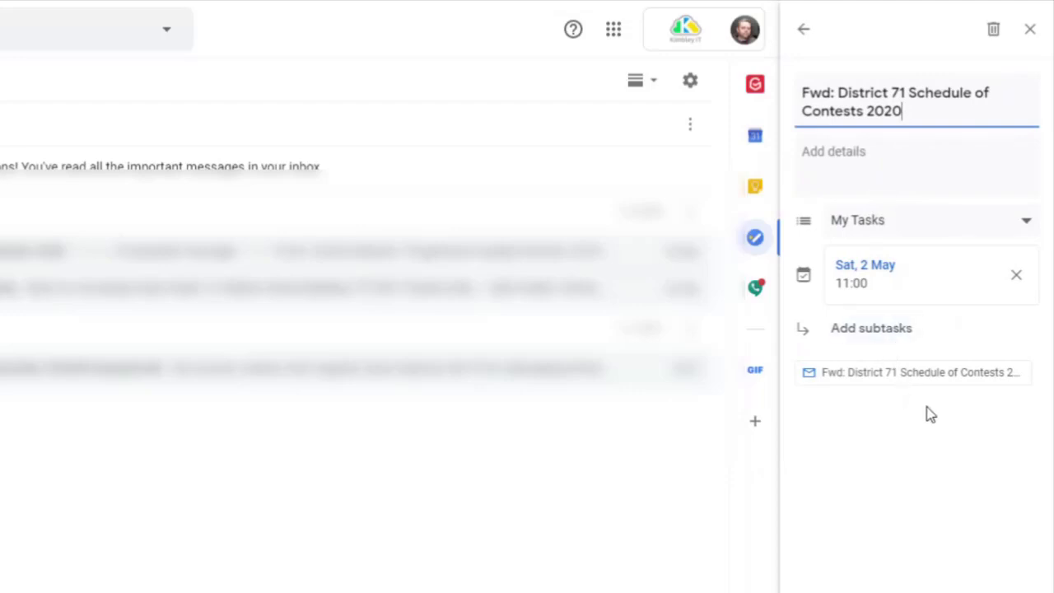
pyautogui.moveTo(937, 414)
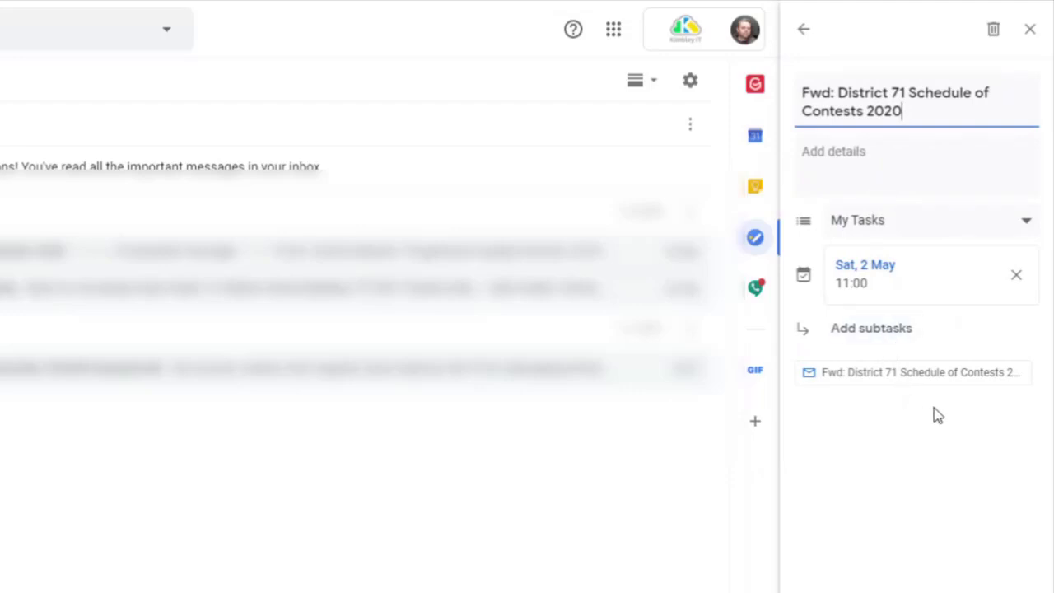
pyautogui.click(804, 29)
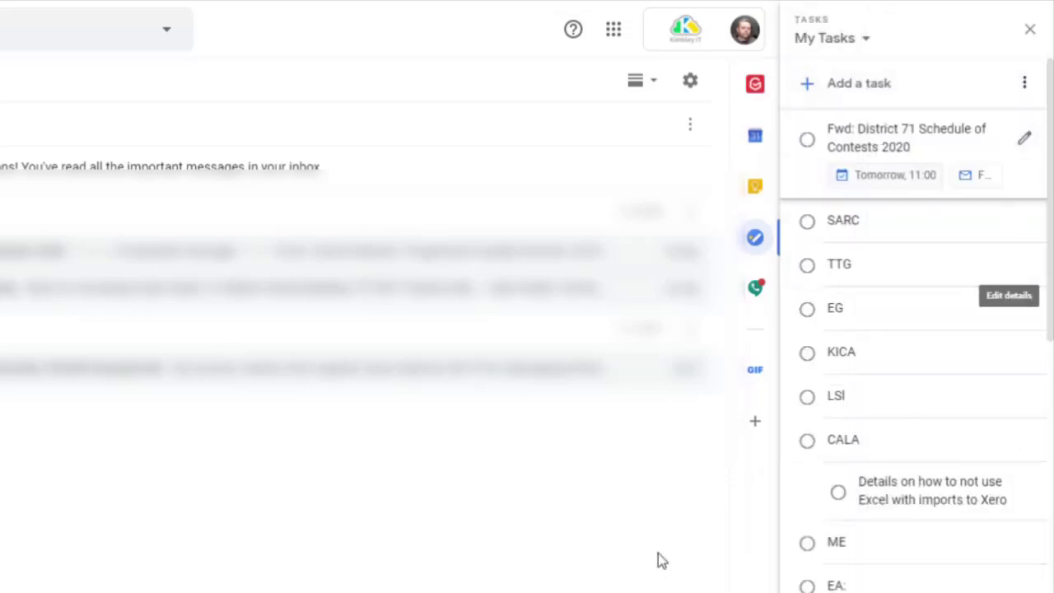
pyautogui.moveTo(711, 555)
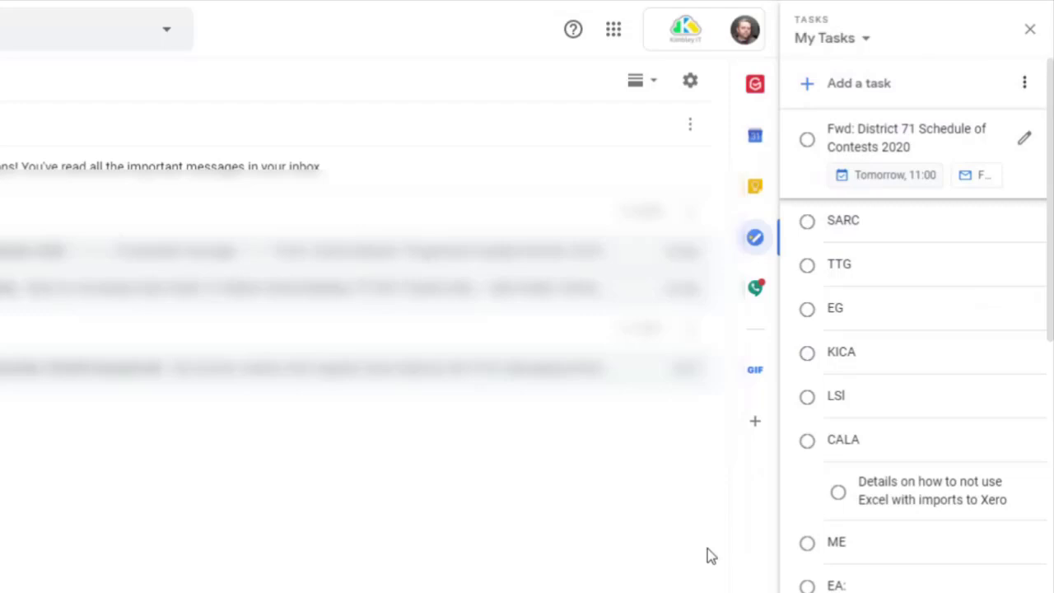
pyautogui.moveTo(596, 527)
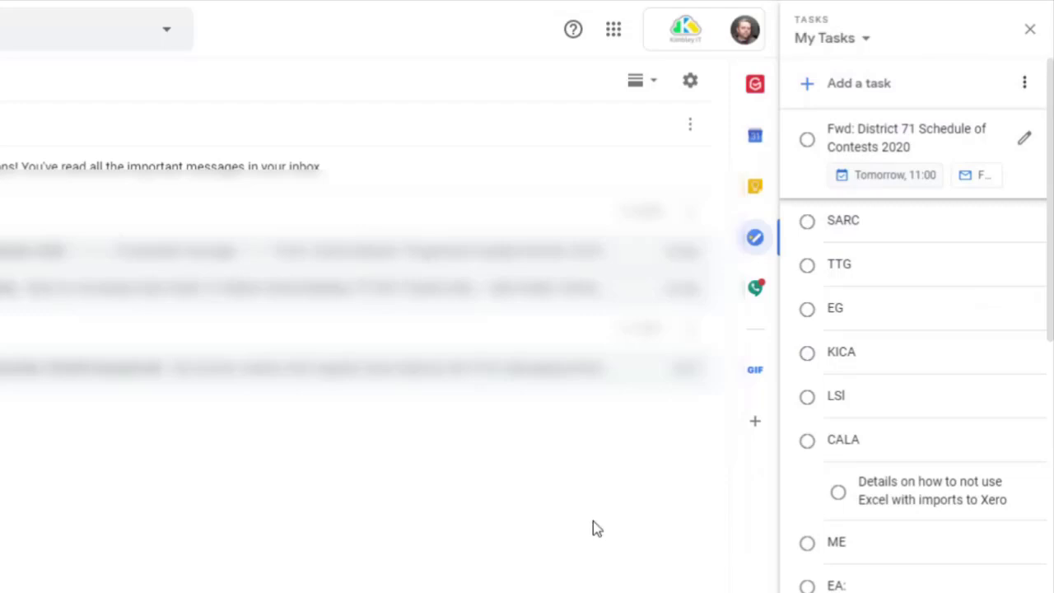
pyautogui.moveTo(596, 527)
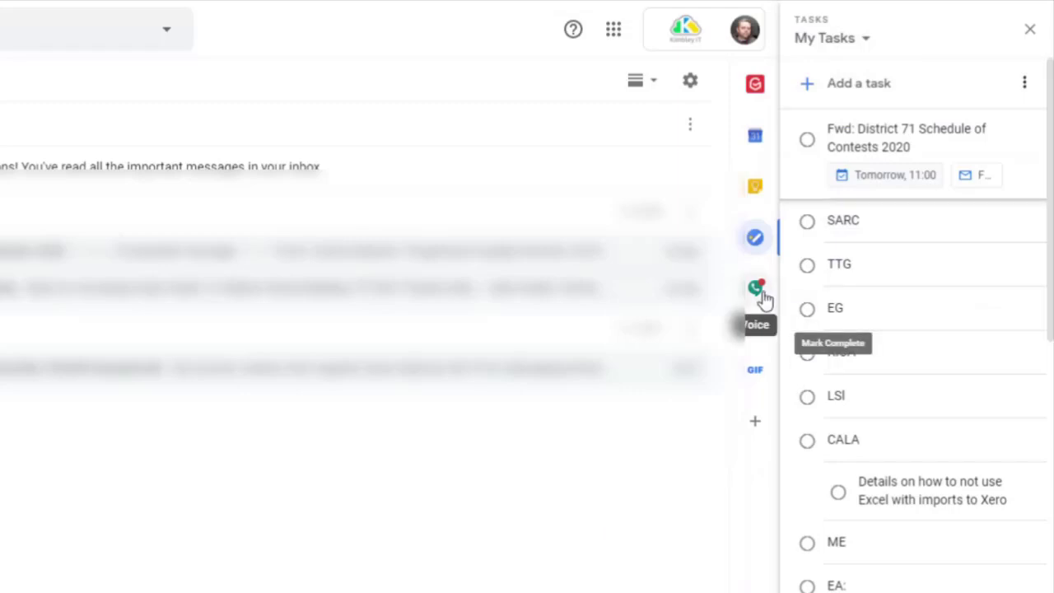
# Replace the Tasks panel with Voice to show recent call history.
pyautogui.click(755, 288)
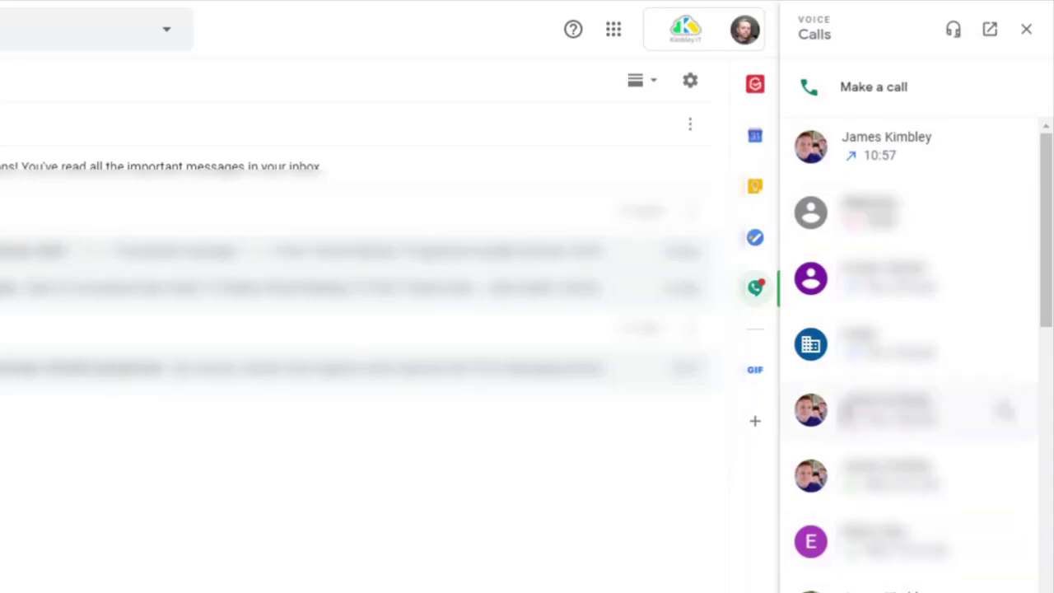
pyautogui.moveTo(477, 492)
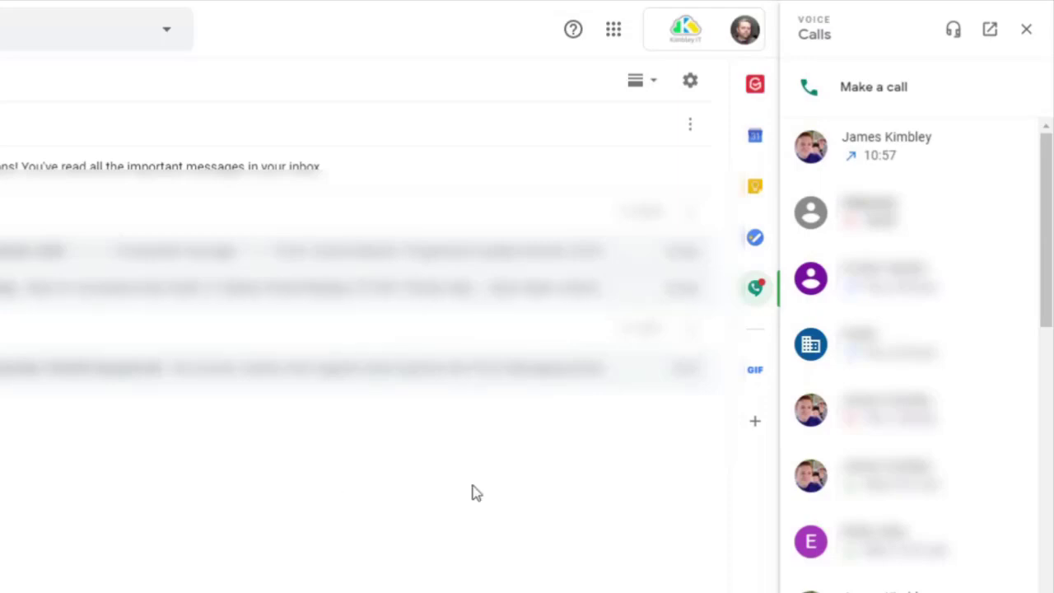
pyautogui.moveTo(892, 148)
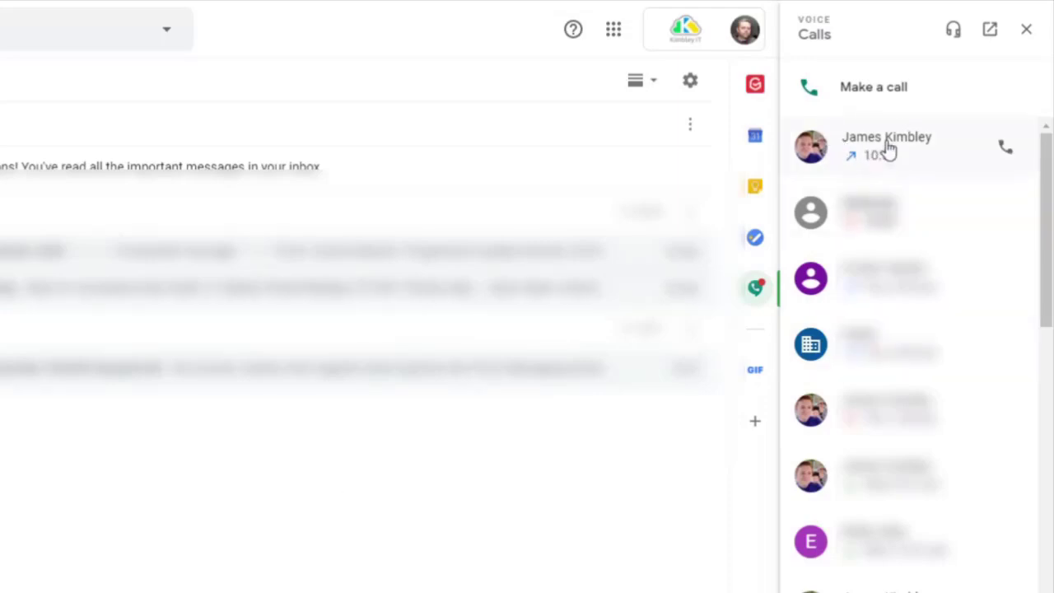
pyautogui.moveTo(1008, 151)
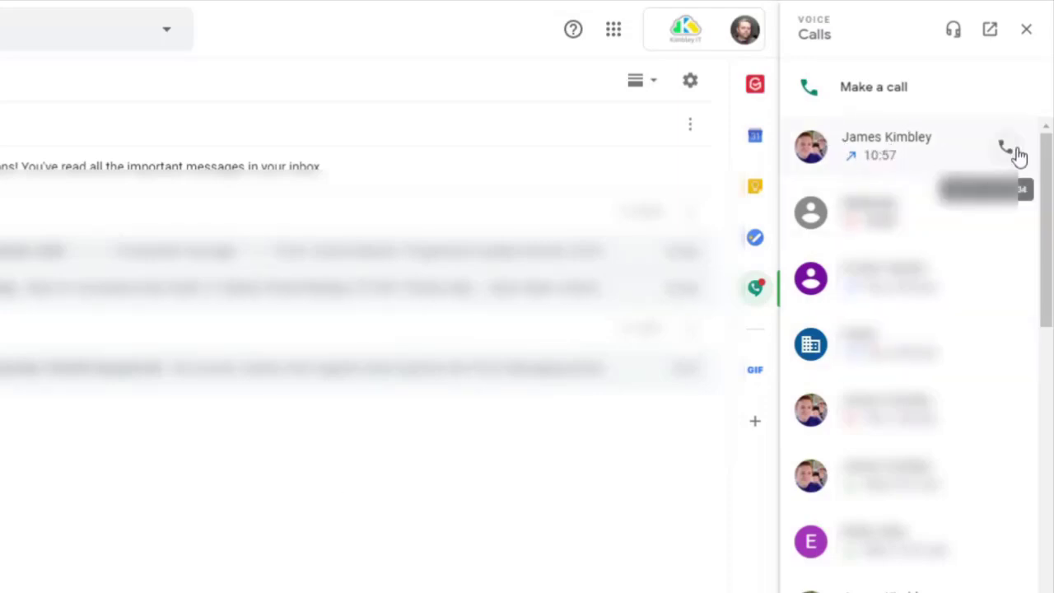
pyautogui.moveTo(954, 29)
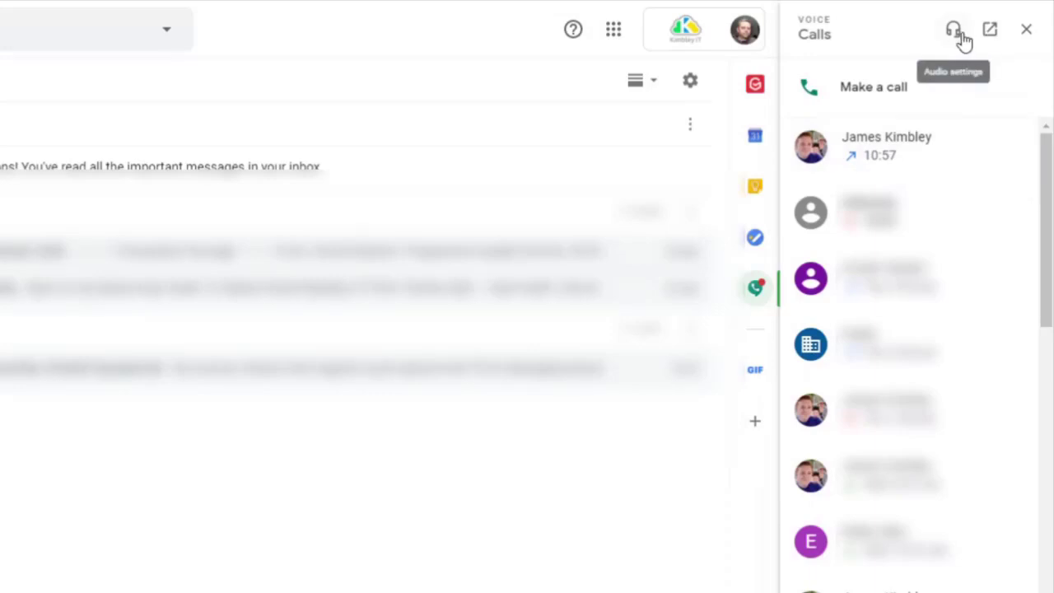
pyautogui.moveTo(822, 361)
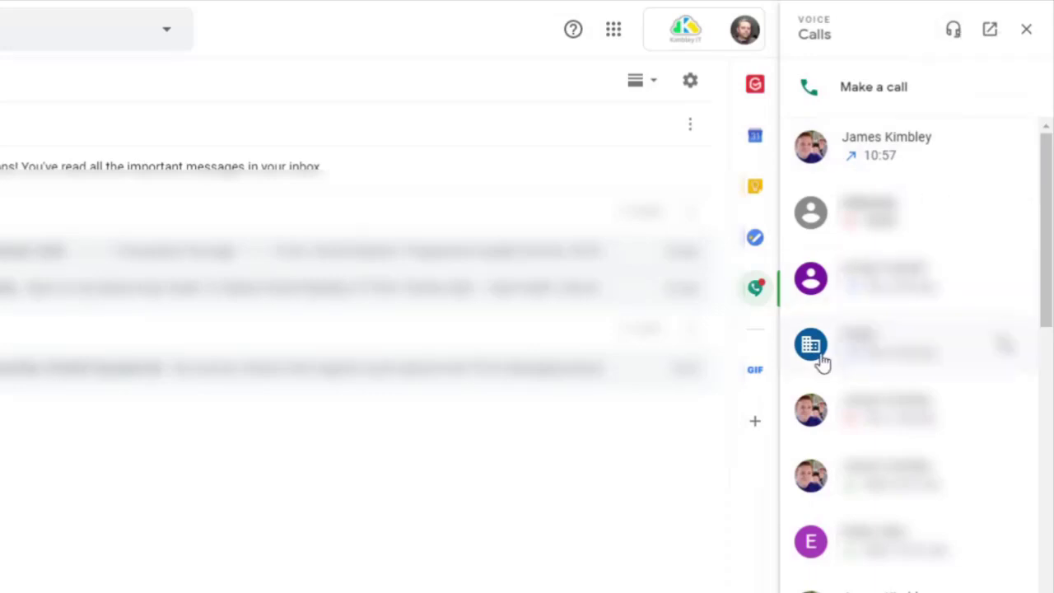
pyautogui.moveTo(990, 29)
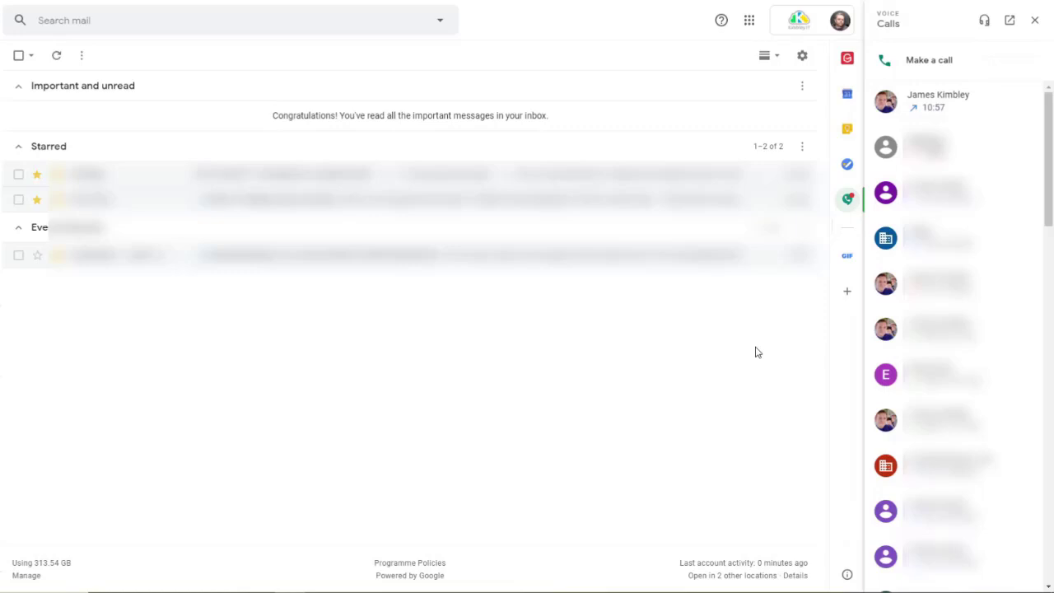
pyautogui.moveTo(847, 433)
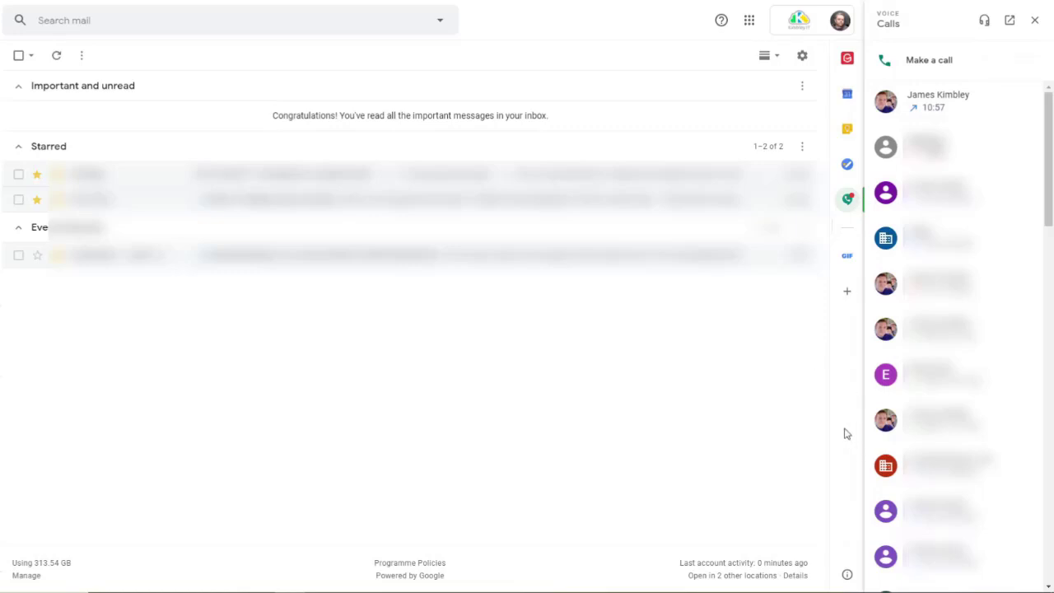
pyautogui.moveTo(644, 329)
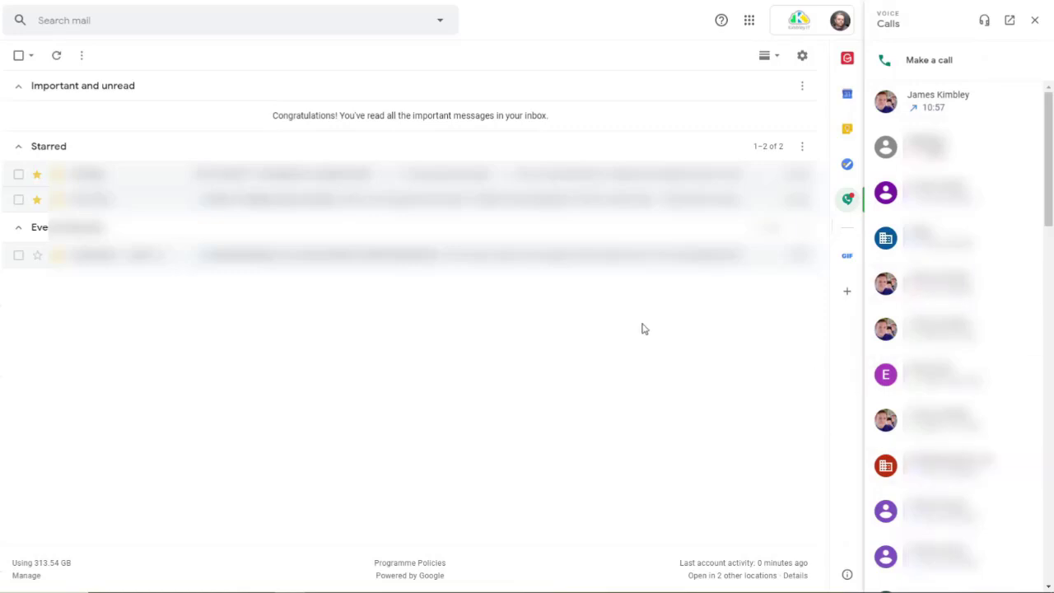
pyautogui.moveTo(395, 161)
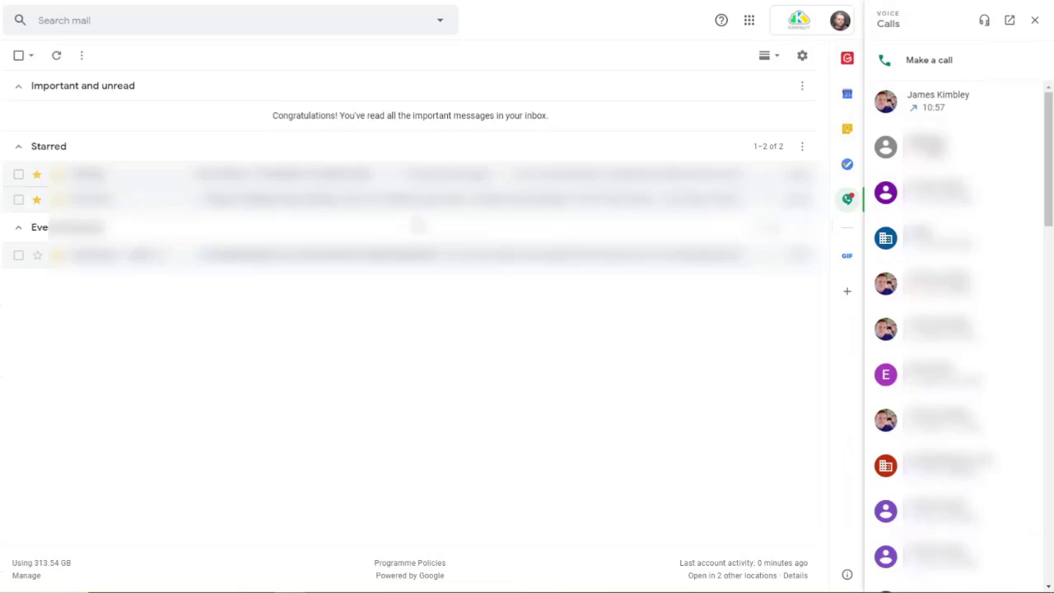
pyautogui.moveTo(486, 315)
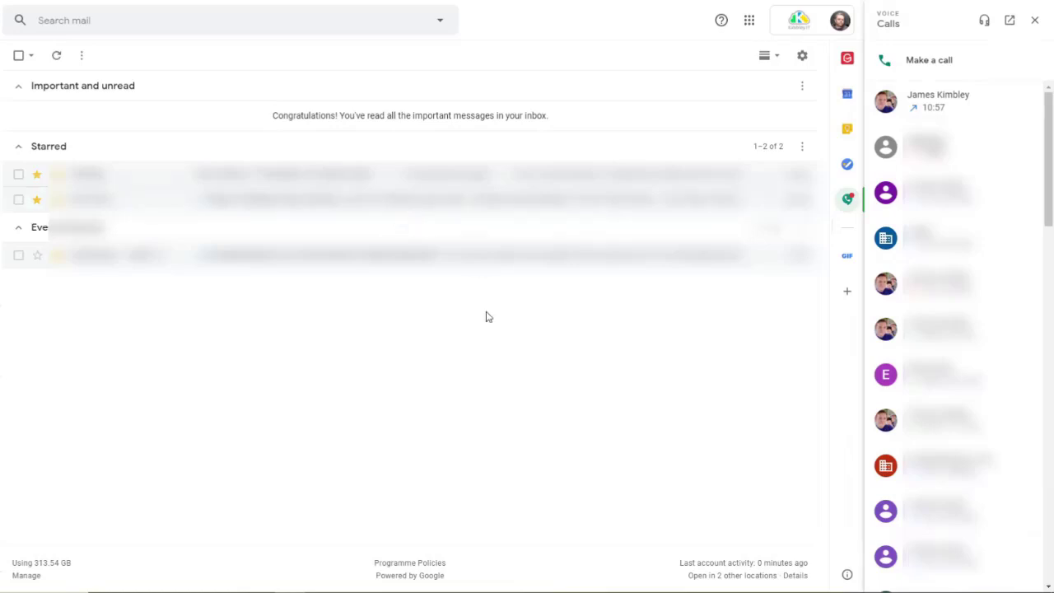